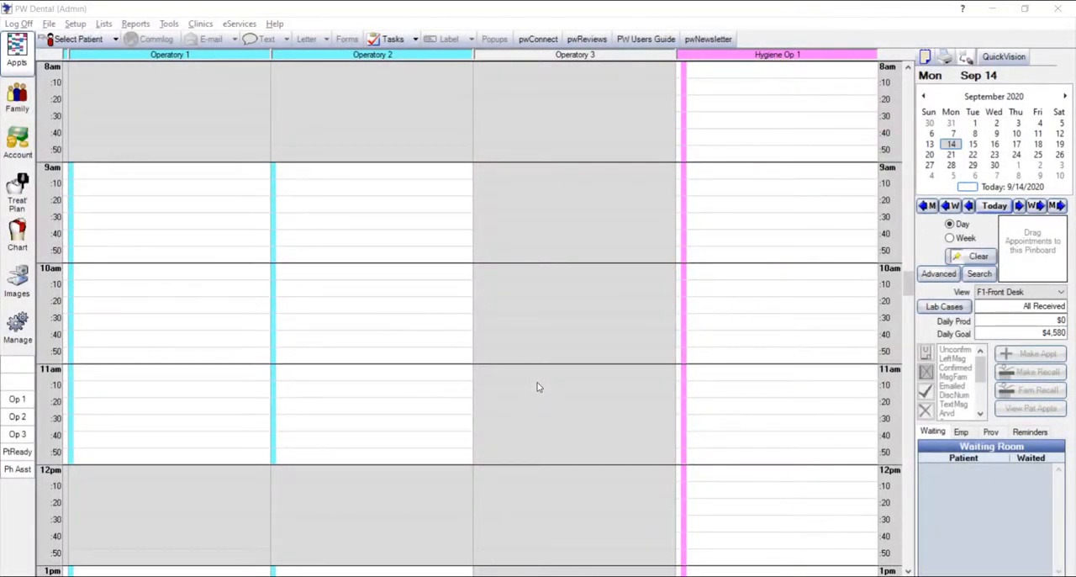
mouse_move(544, 387)
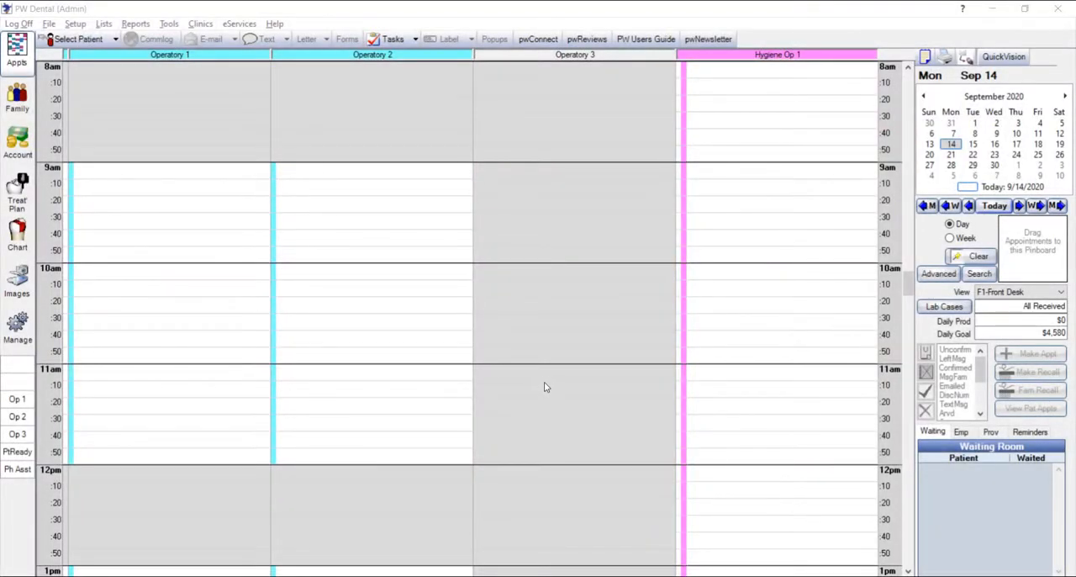
mouse_move(589, 365)
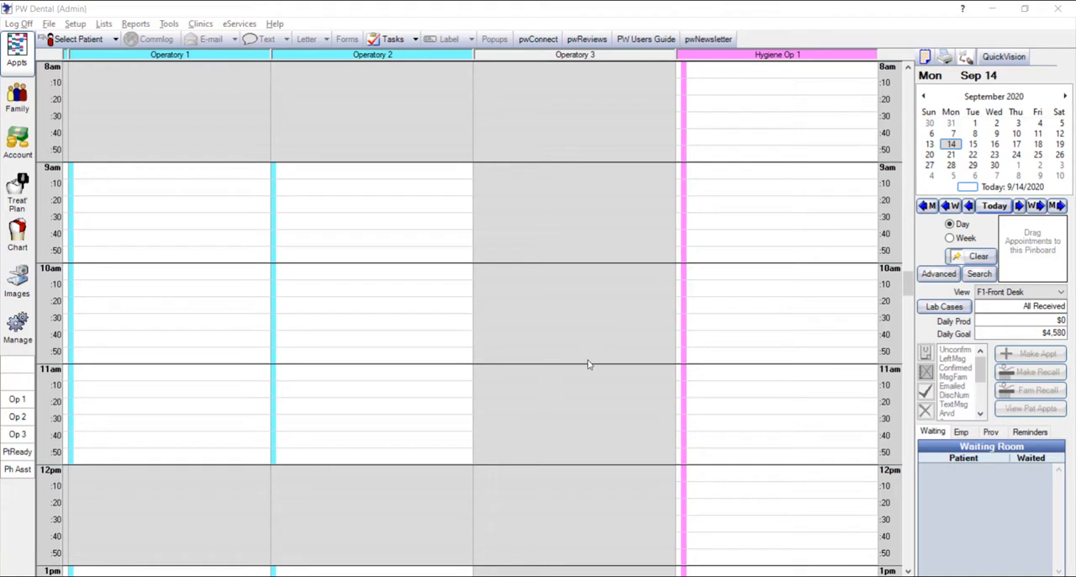
mouse_move(612, 376)
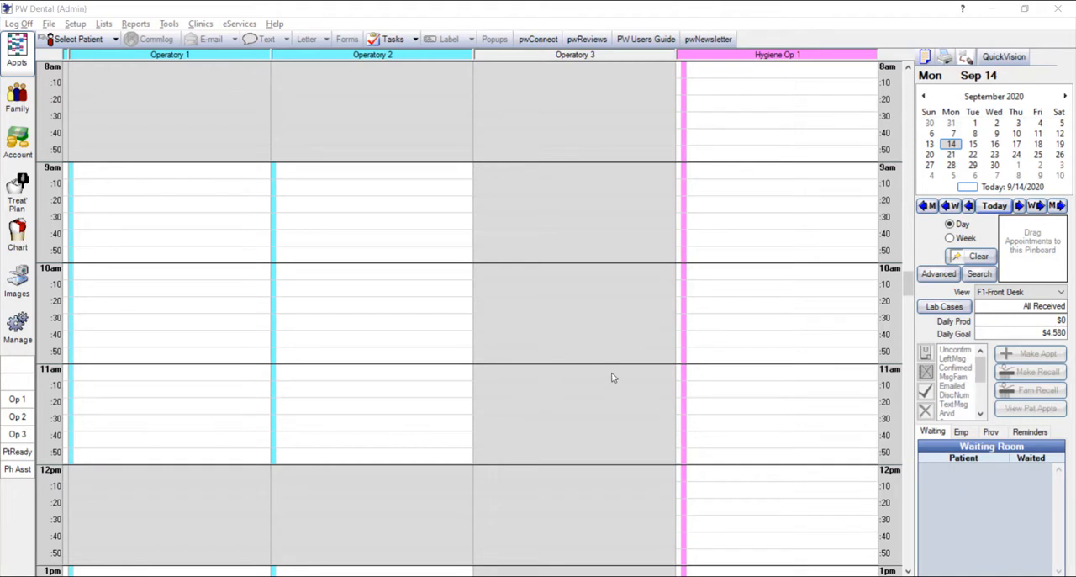
mouse_move(578, 343)
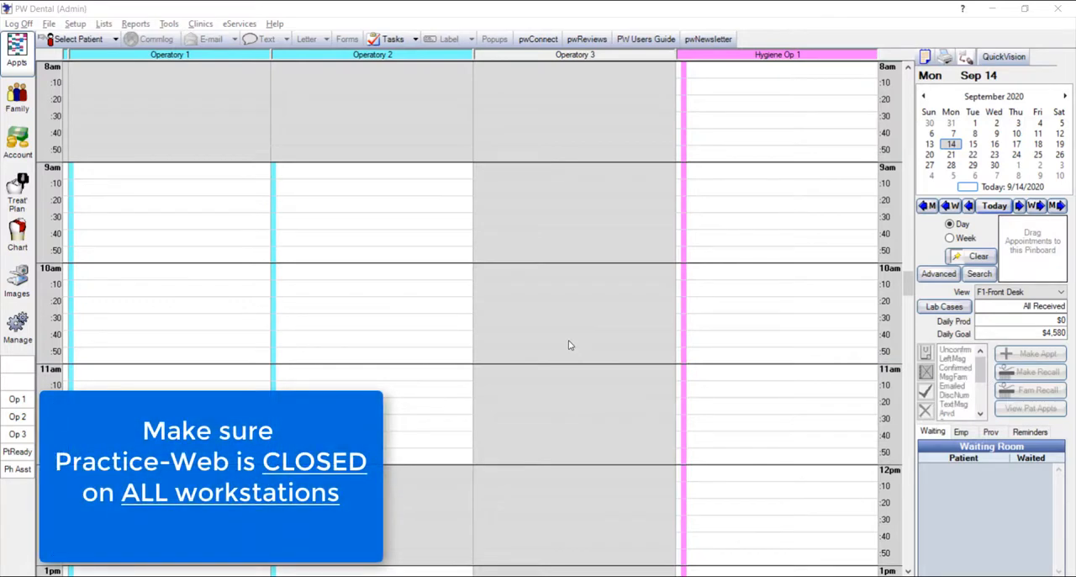
mouse_move(568, 336)
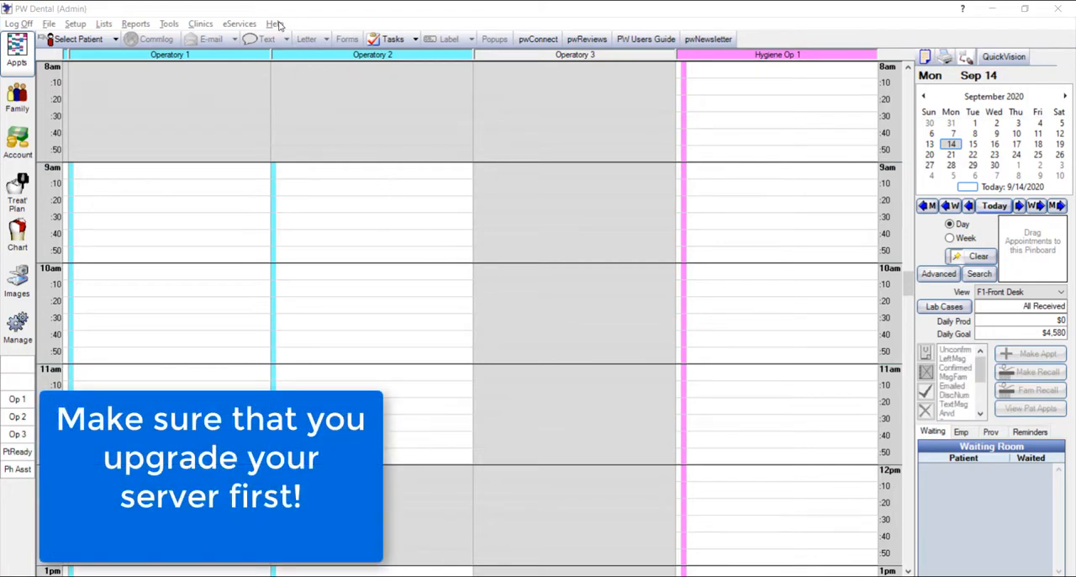
Bring up the Update window via Help and open the upgrade instructions document
left_click(275, 24)
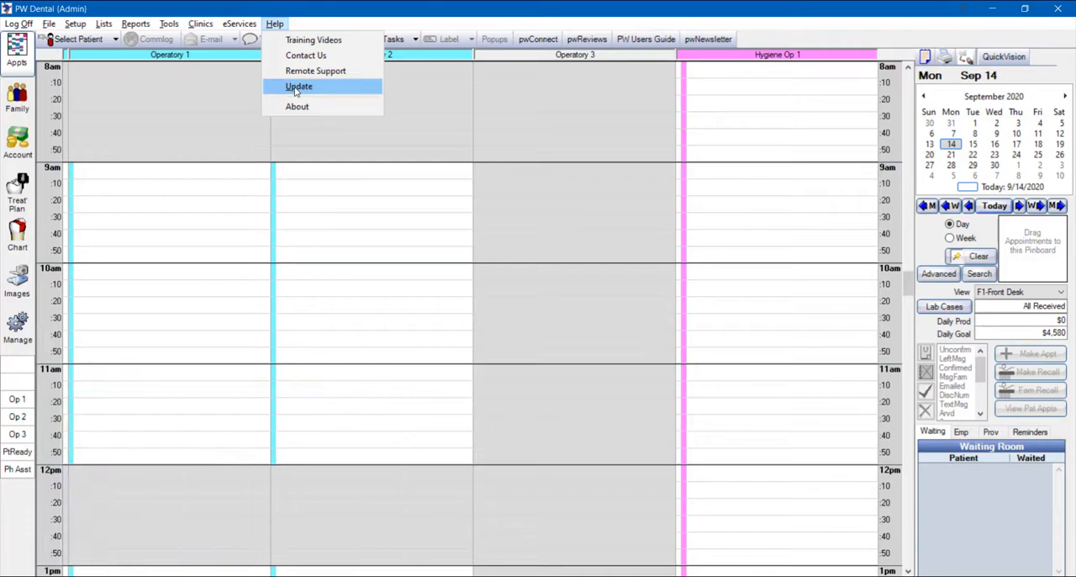
left_click(299, 86)
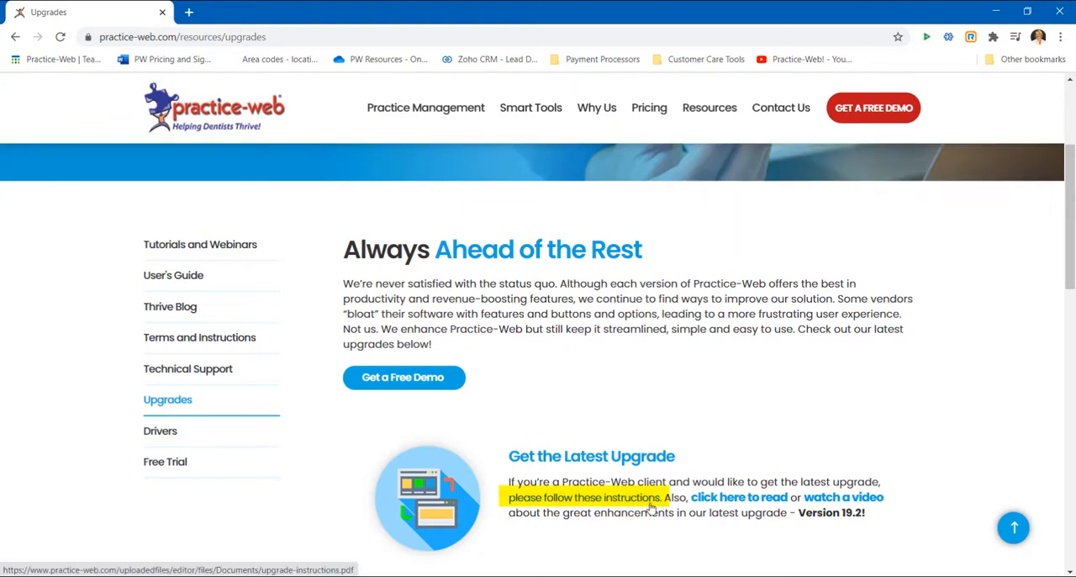
left_click(740, 498)
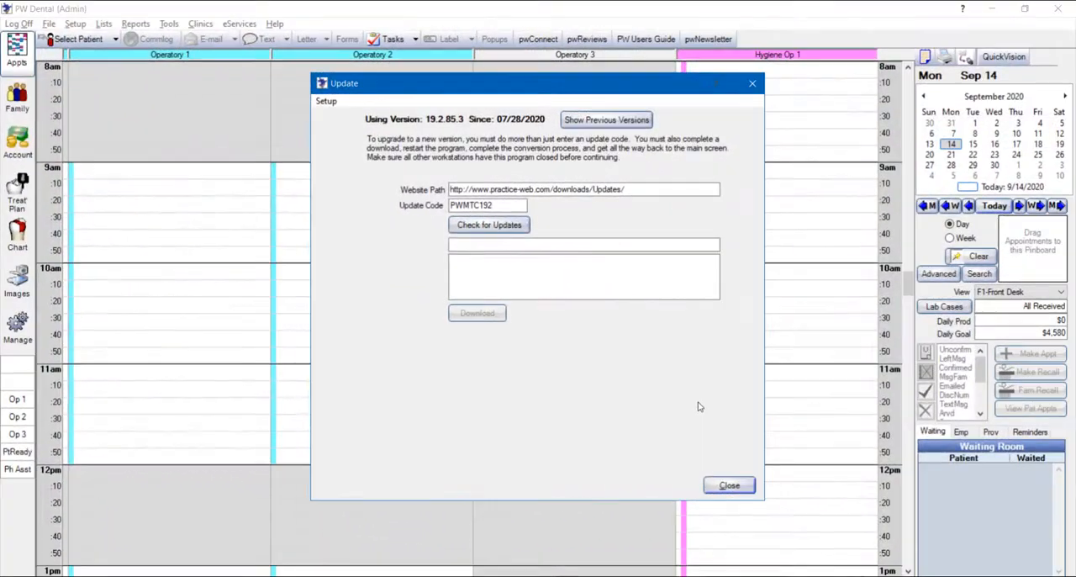
mouse_move(558, 246)
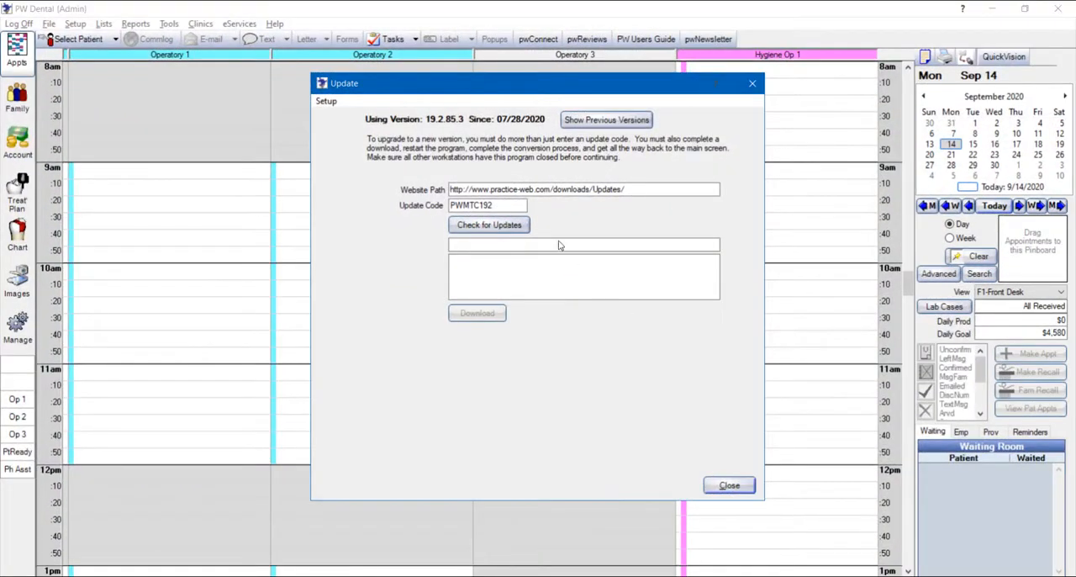
left_click(488, 205)
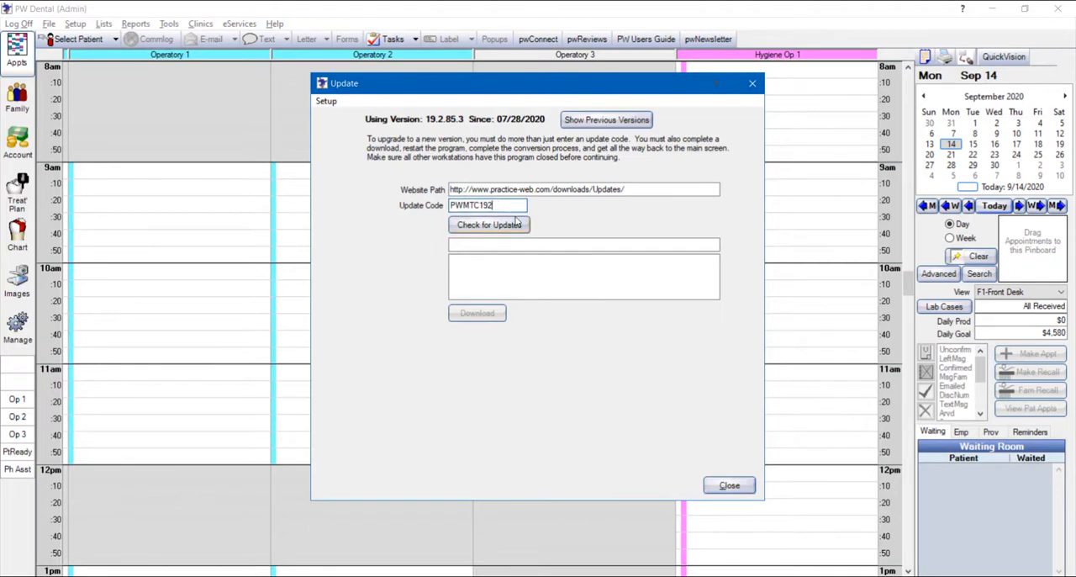
key("BackSpace")
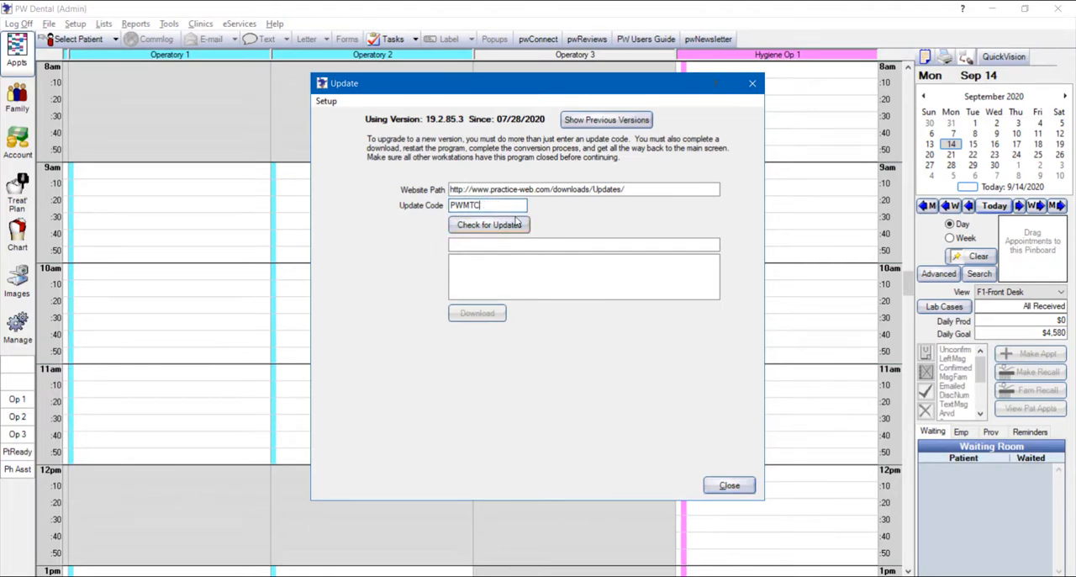
type("201")
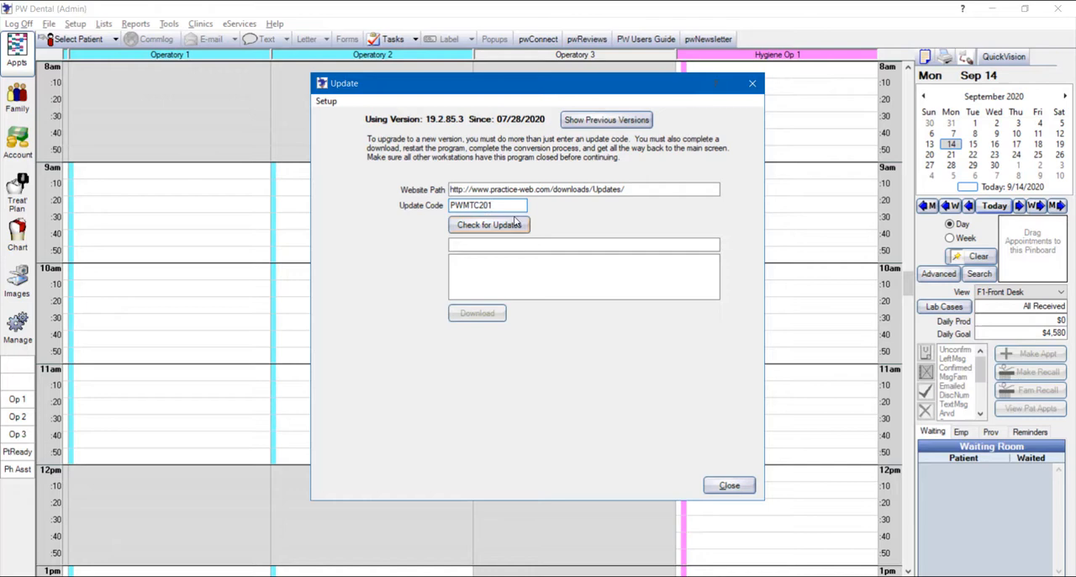
left_click(487, 225)
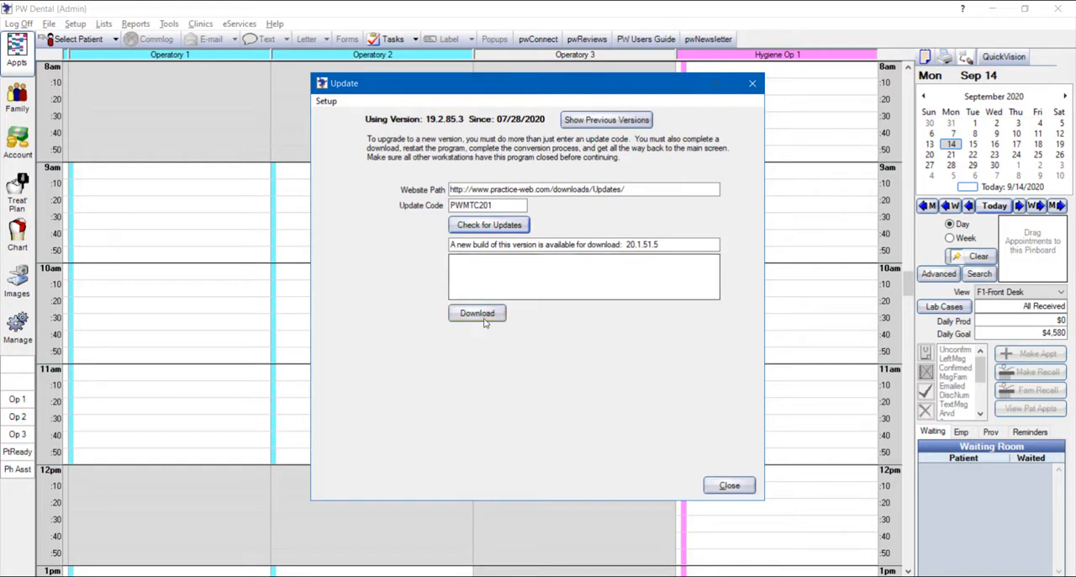
left_click(477, 313)
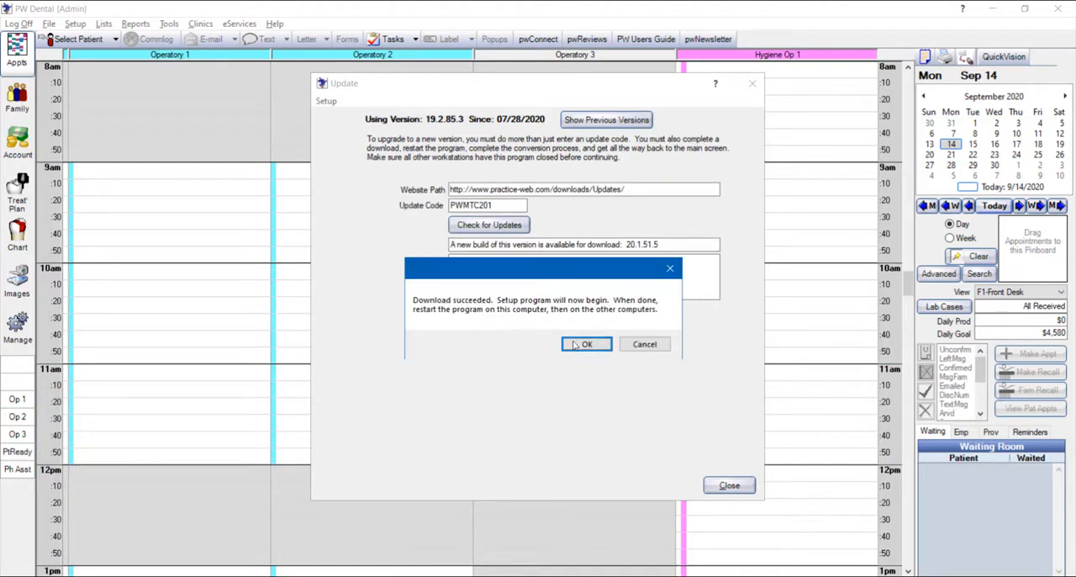
Acknowledge the download-succeeded message so the setup program launches
left_click(585, 343)
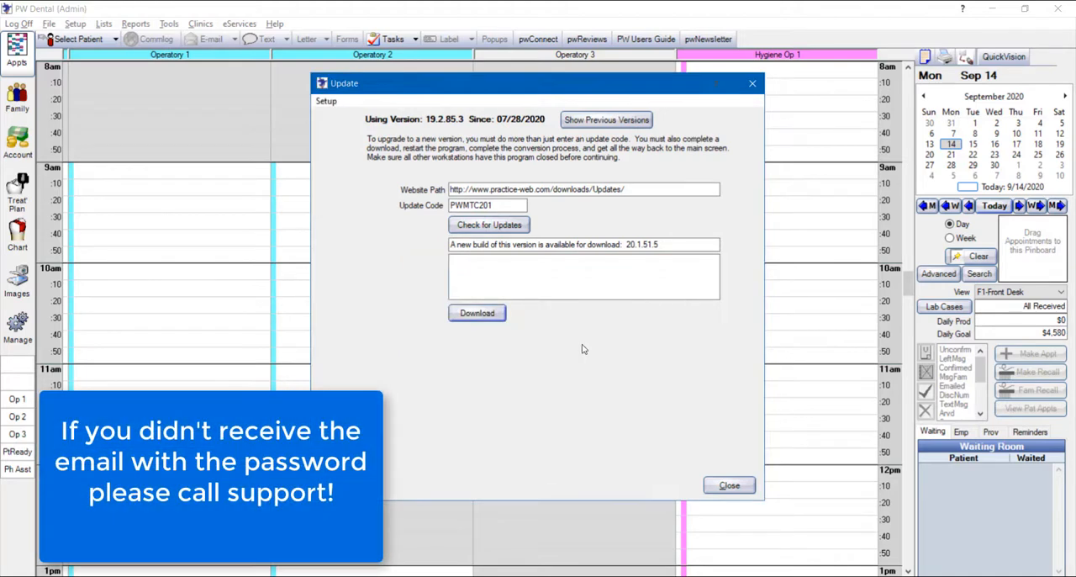
left_click(477, 313)
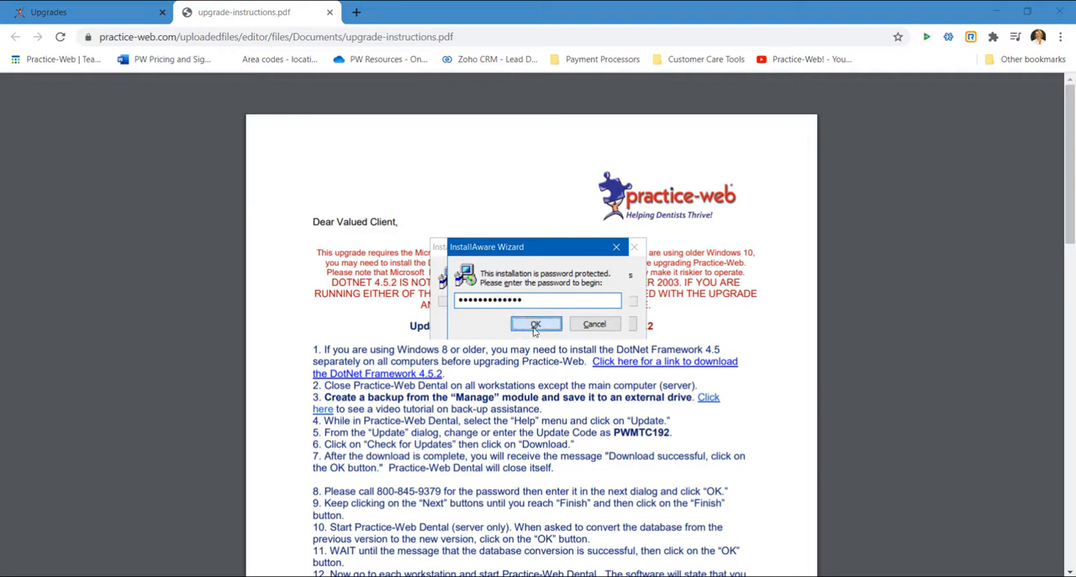
Submit the installer password, accept the license terms and finish installation with Practice-Web Dental set to run
left_click(534, 327)
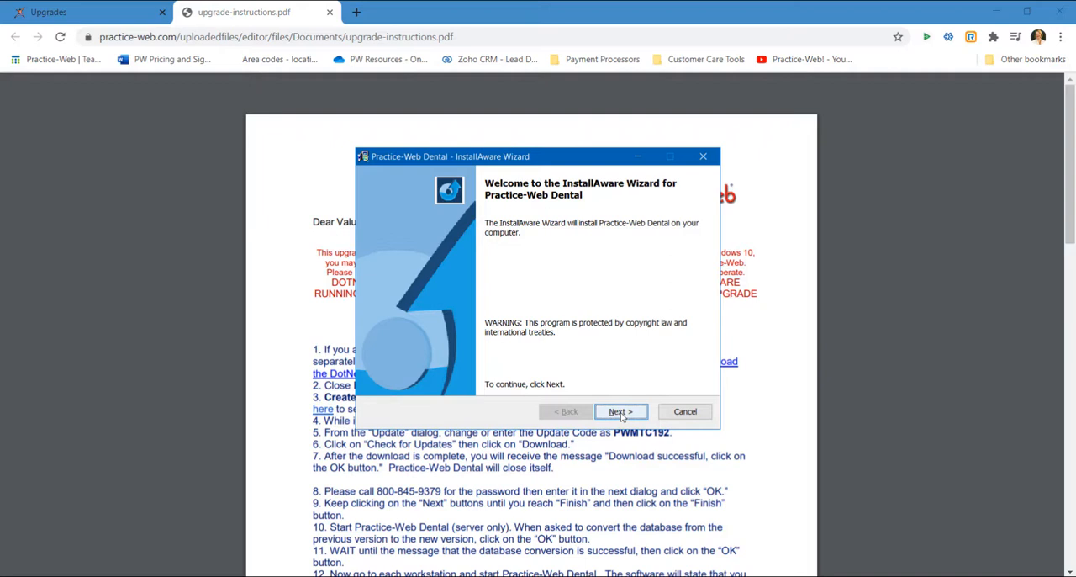
left_click(618, 410)
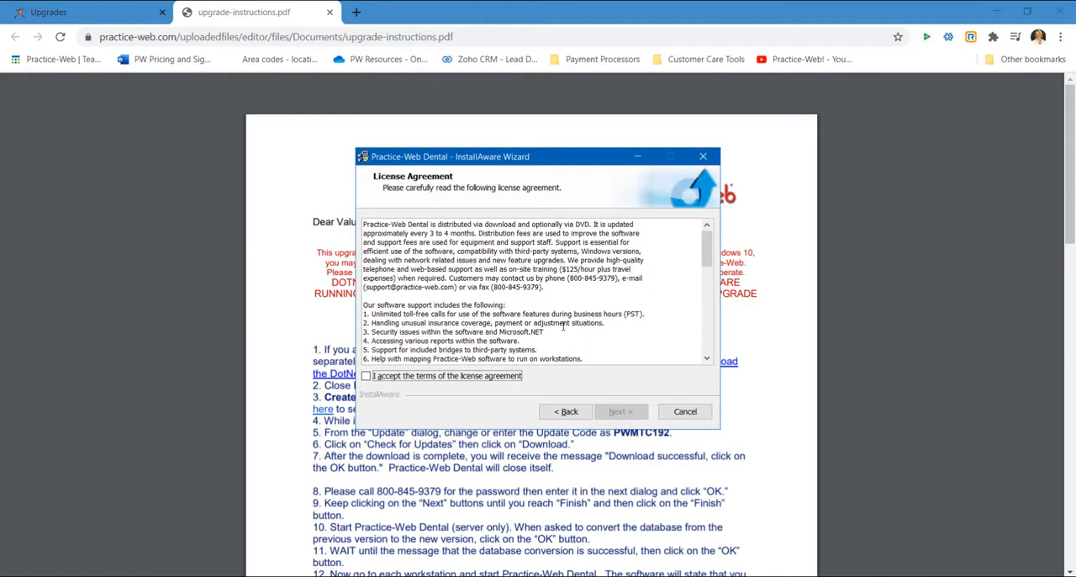
left_click(367, 376)
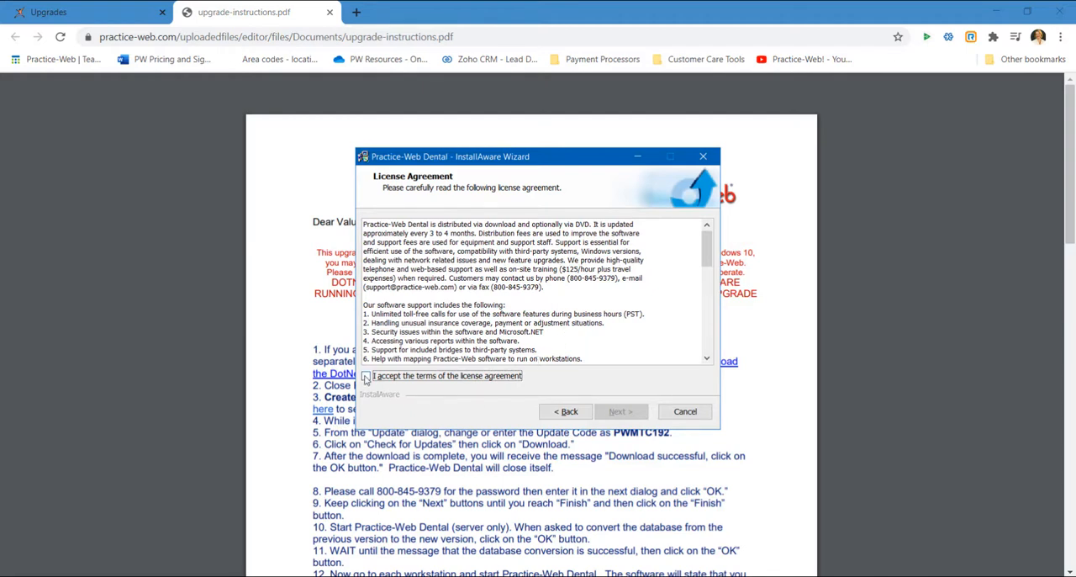
left_click(366, 377)
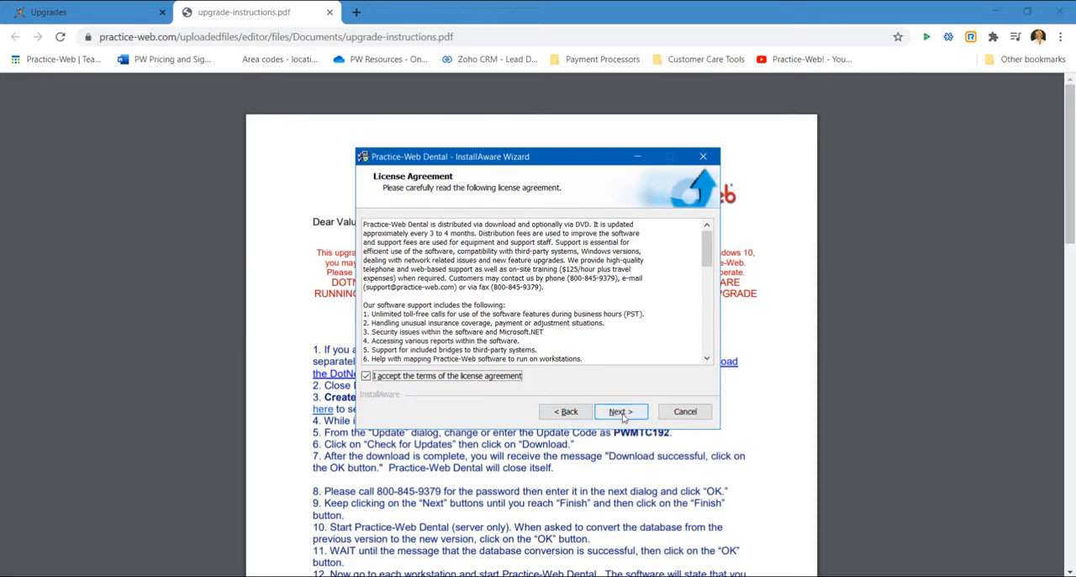
left_click(621, 410)
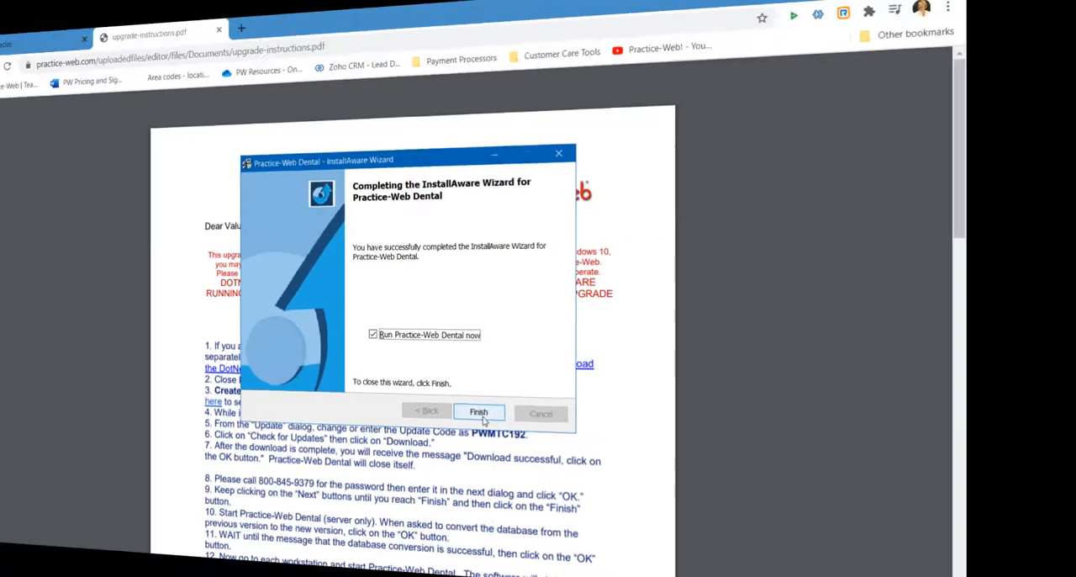
left_click(477, 412)
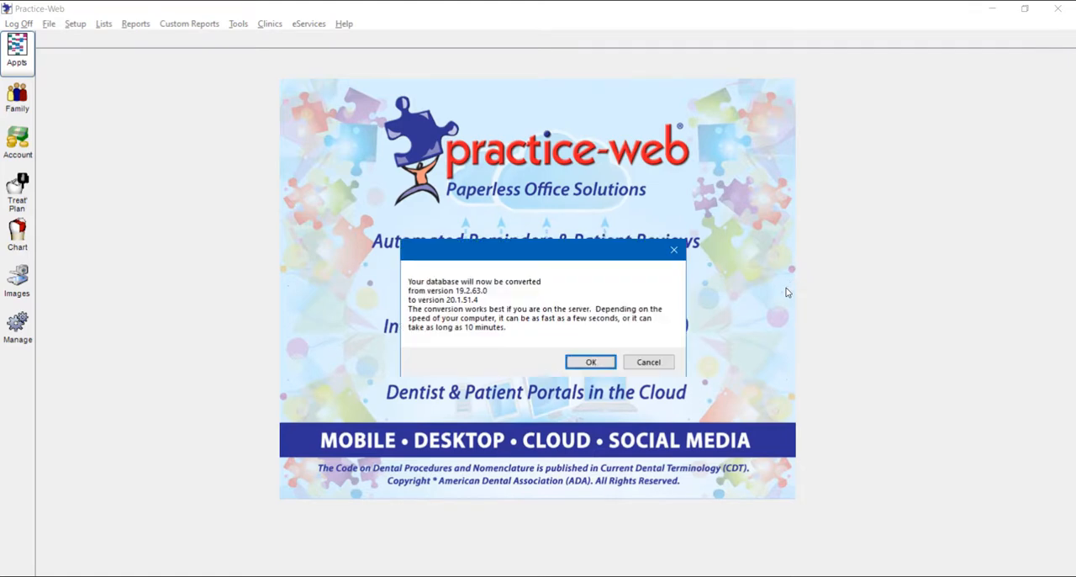
mouse_move(588, 299)
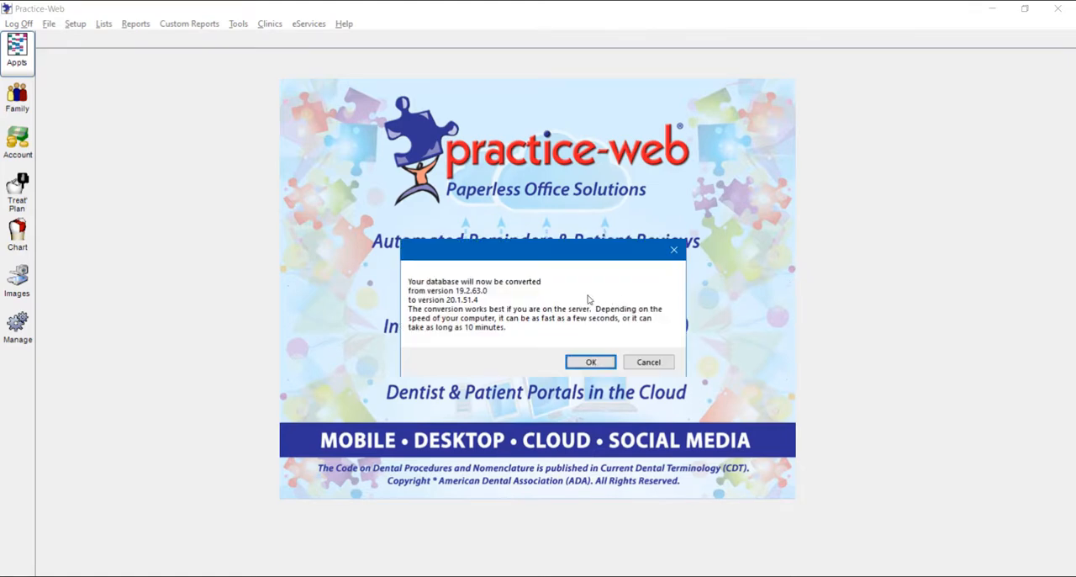
mouse_move(496, 298)
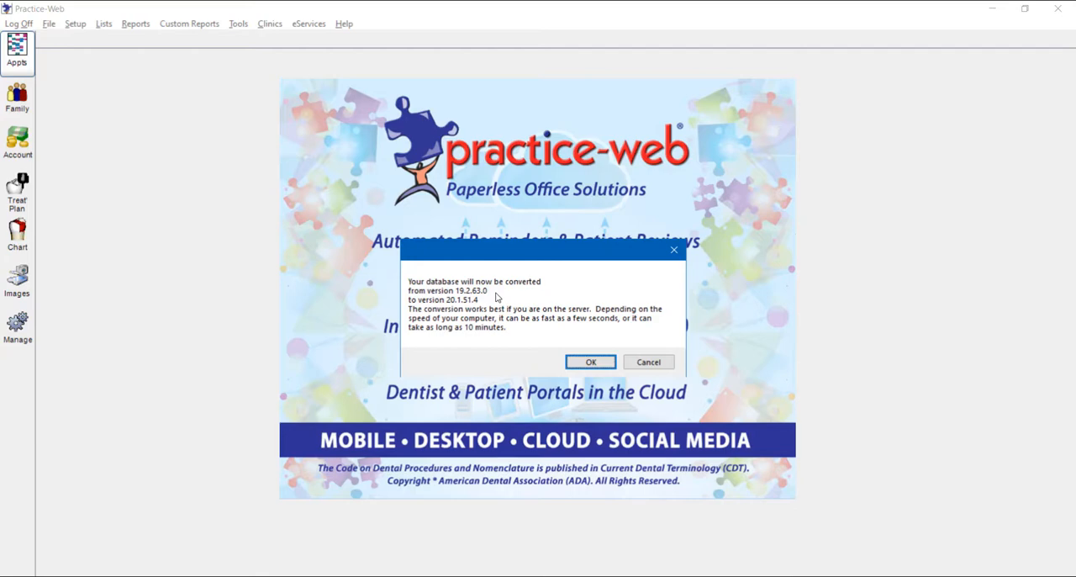
mouse_move(486, 304)
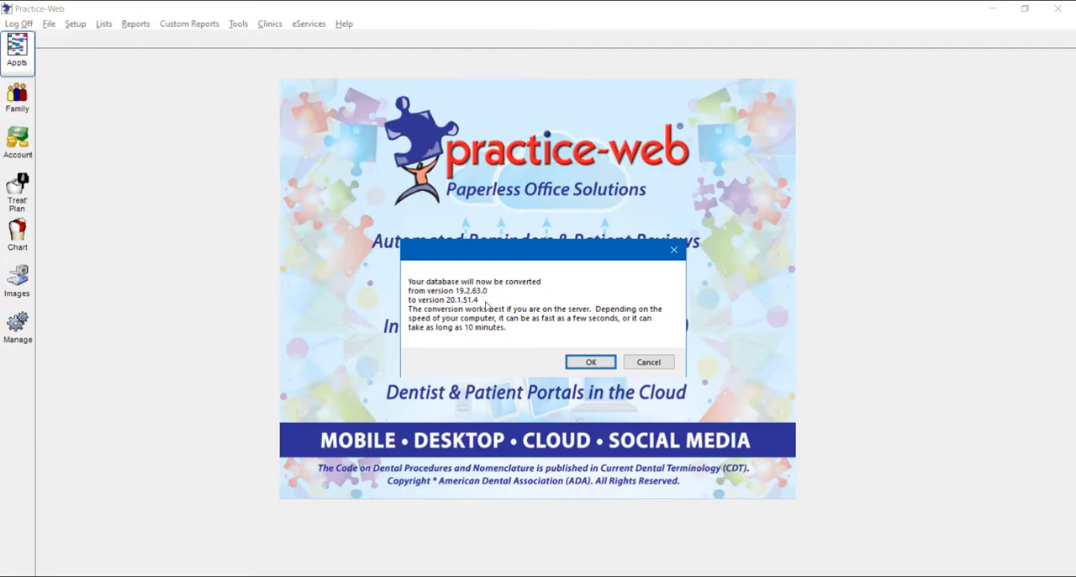
Convert the database to version 20.1.51.4 and acknowledge the successful update
left_click(590, 361)
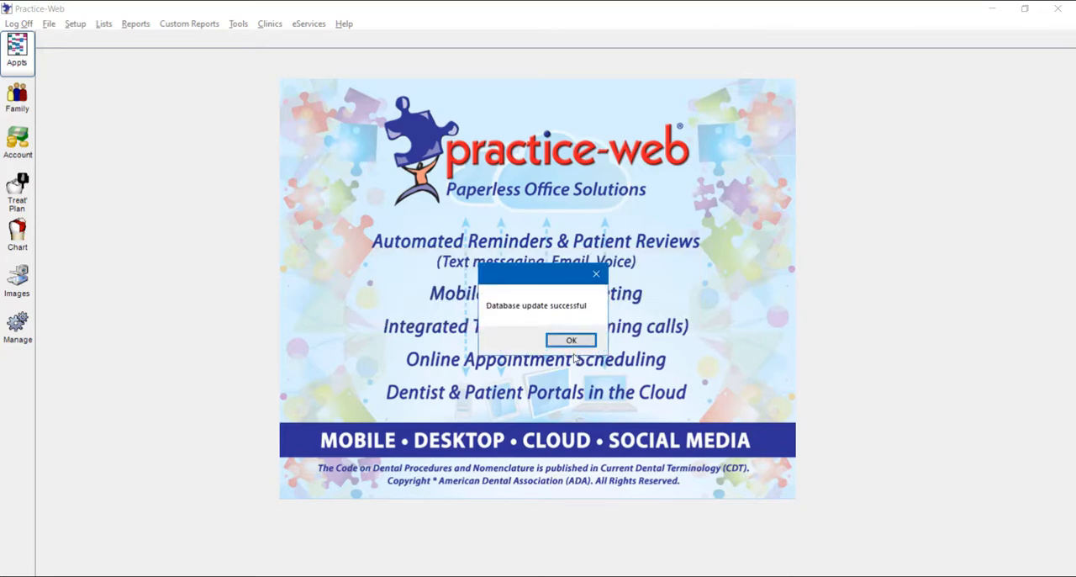
left_click(572, 339)
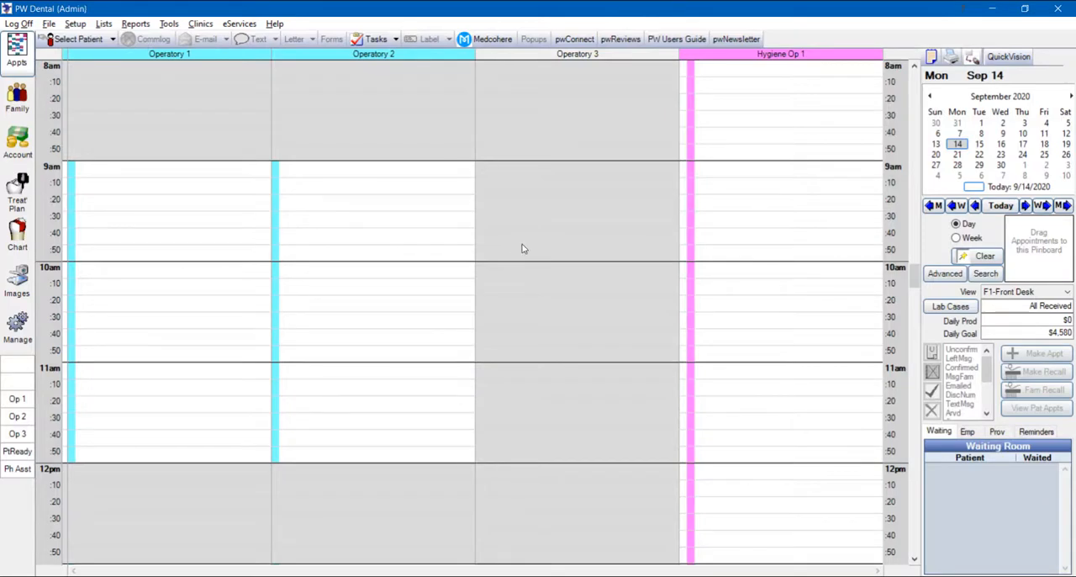
Confirm in the Update window that version 20.1.51.4 is in use, then close it
left_click(276, 24)
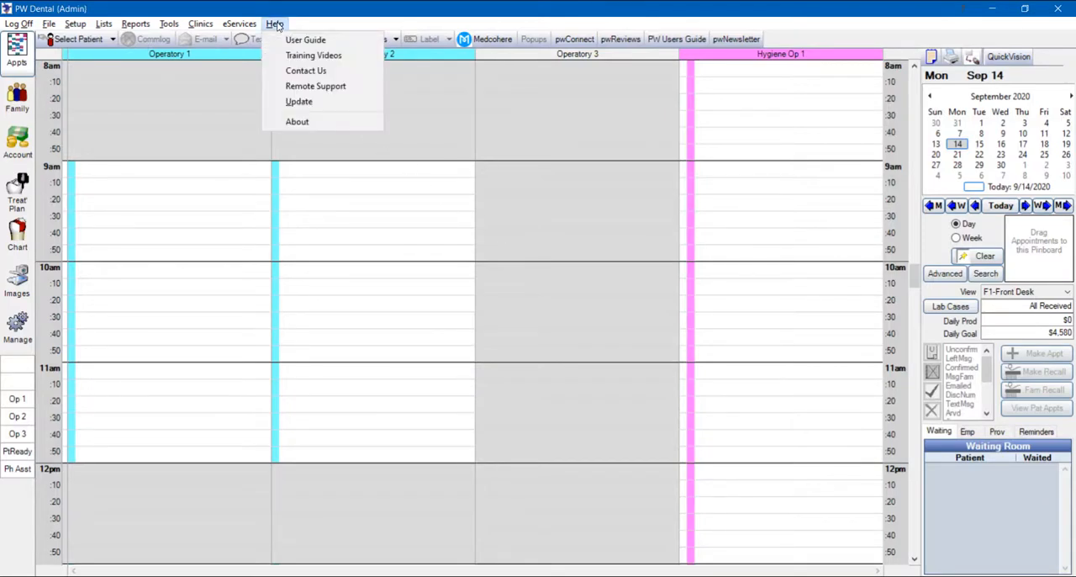
left_click(300, 101)
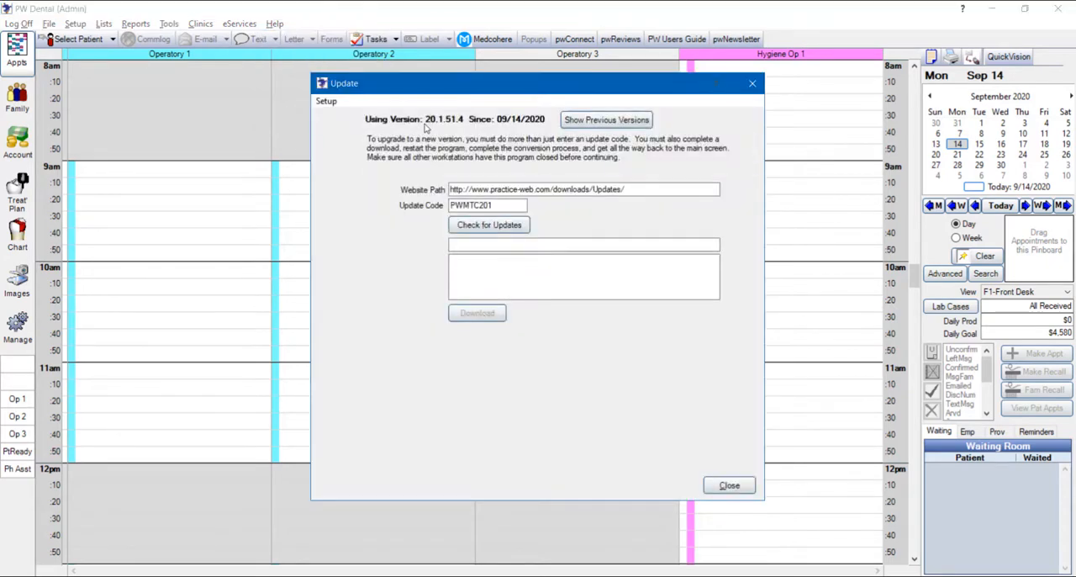
mouse_move(461, 131)
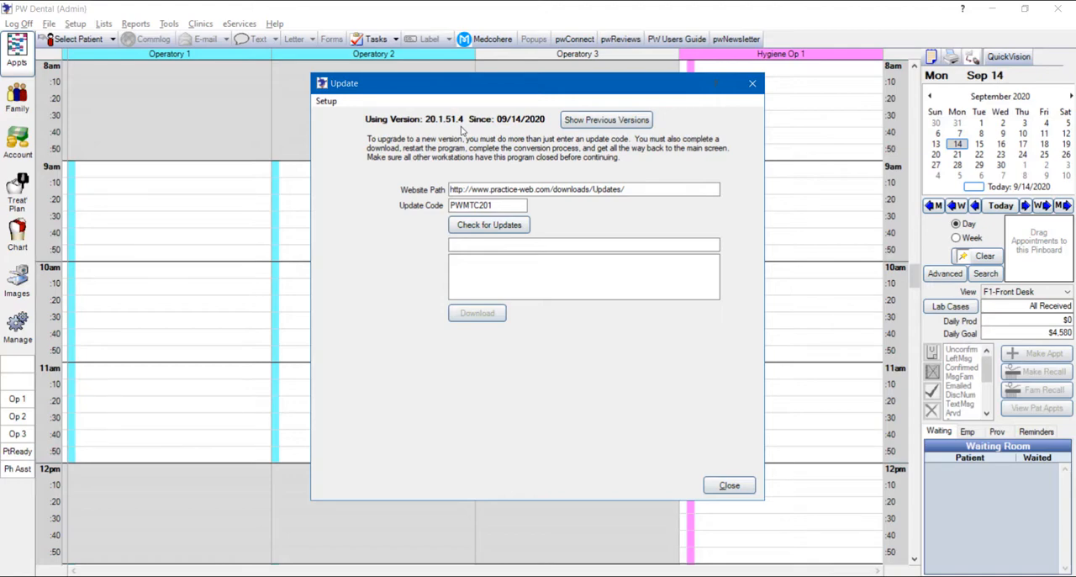
left_click(728, 484)
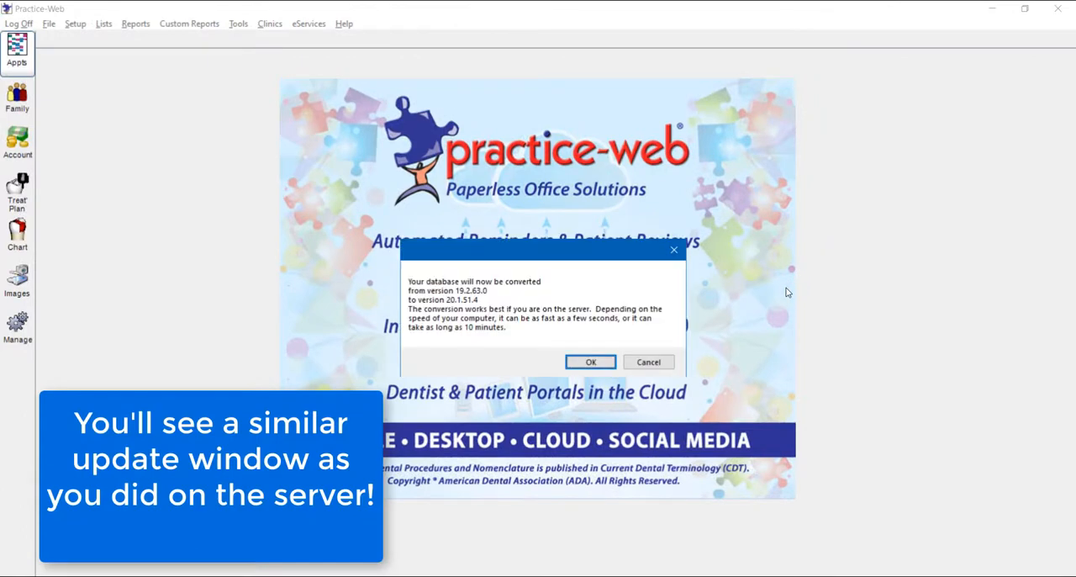
mouse_move(607, 300)
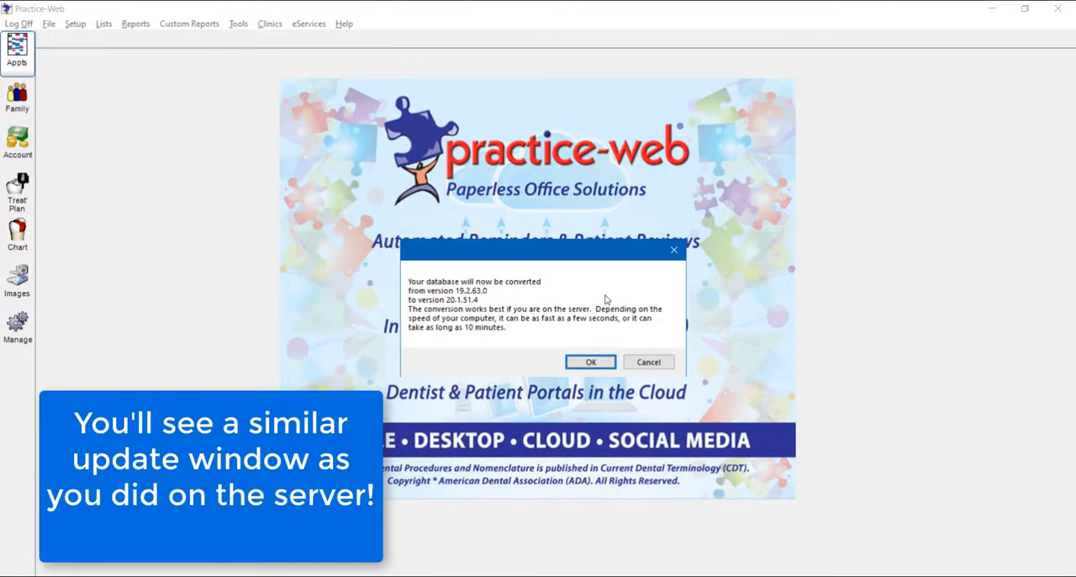
mouse_move(496, 297)
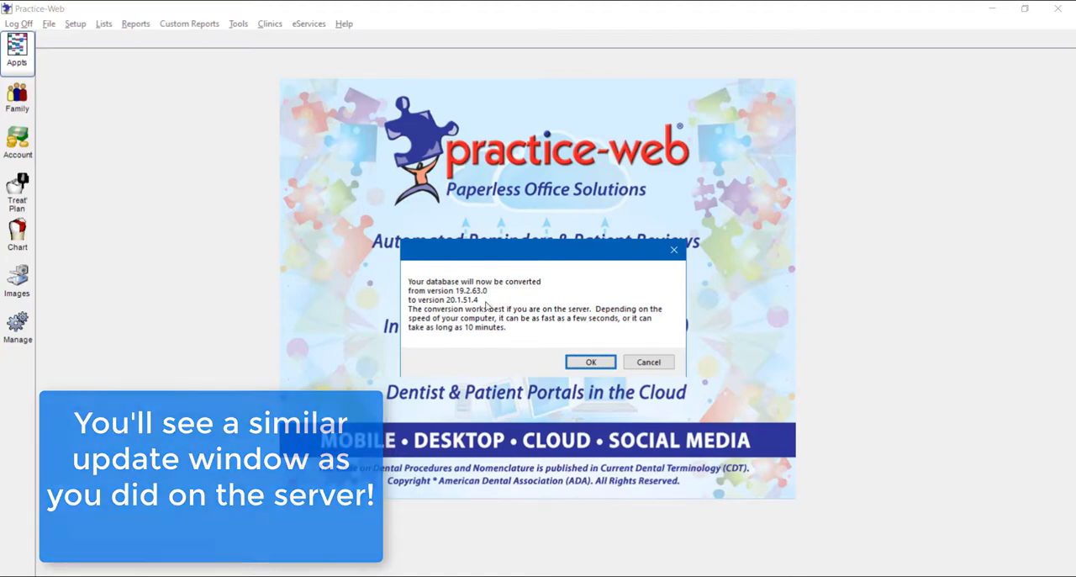
Start the database conversion to 20.1.51.4 on this workstation
left_click(589, 362)
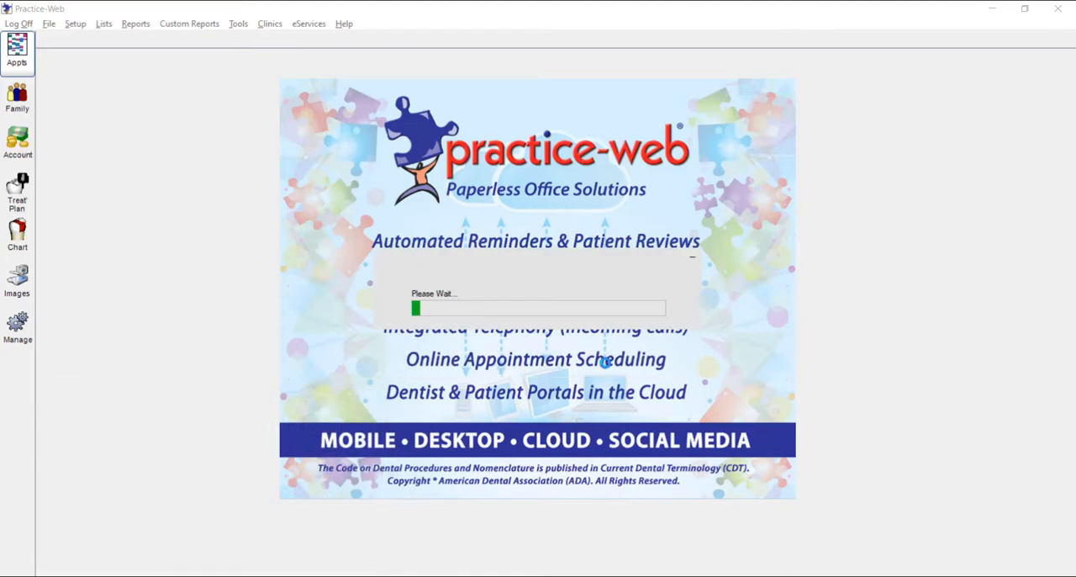